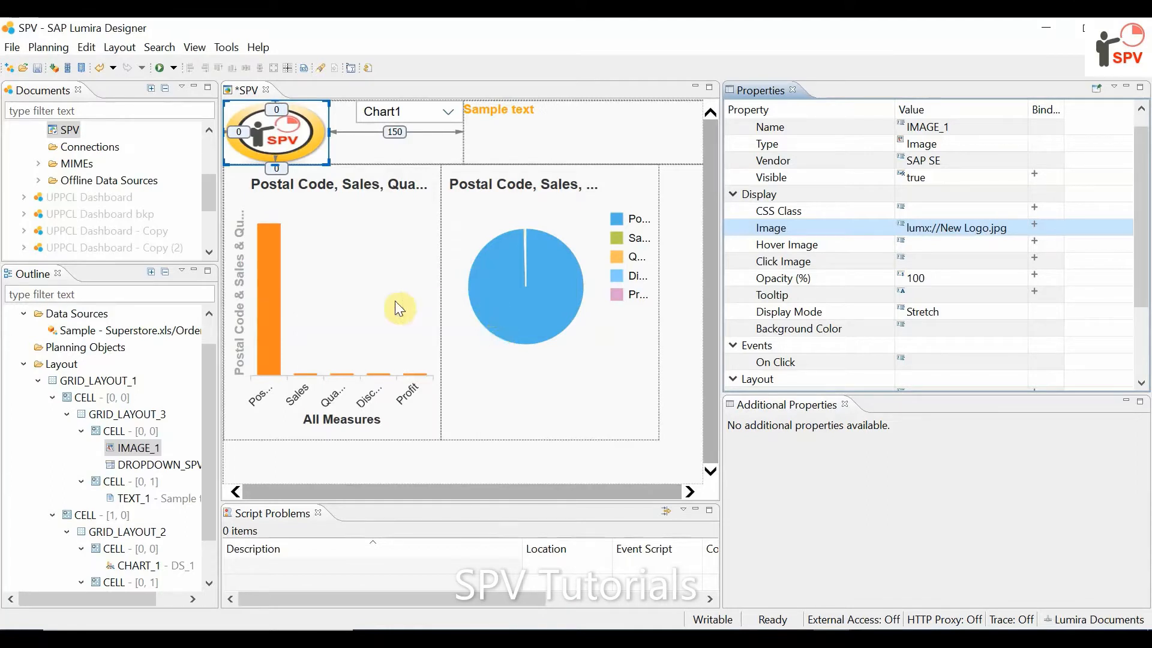
Step: Select CHART_1 and reach its Events > On Select property
click(331, 305)
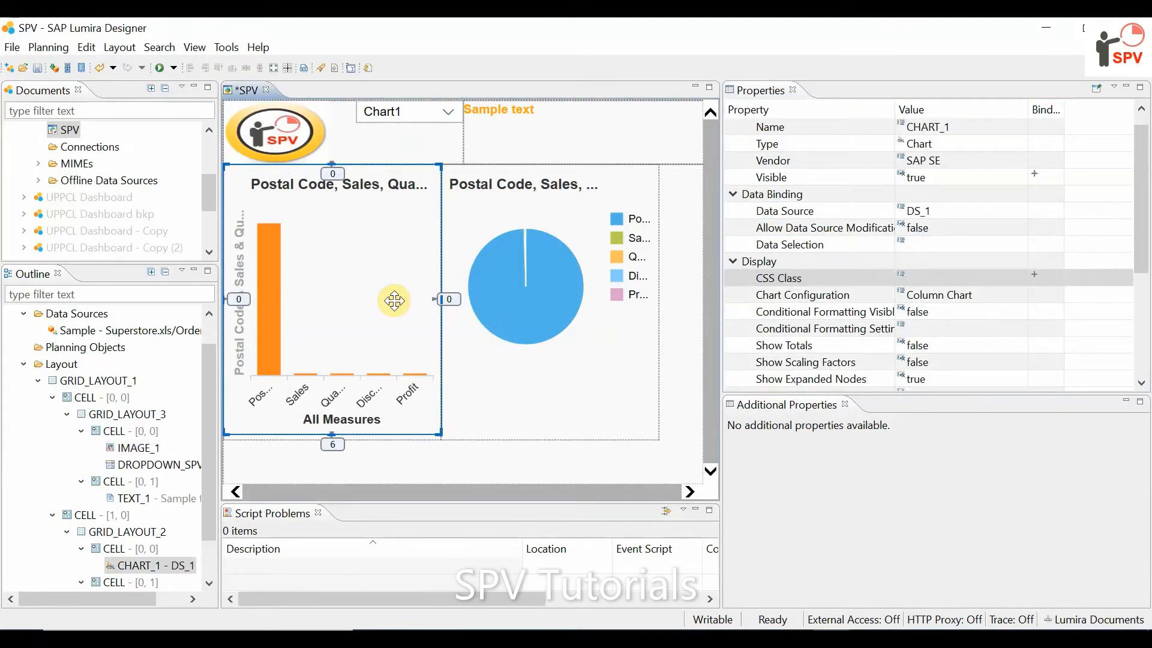
mouse_move(283, 267)
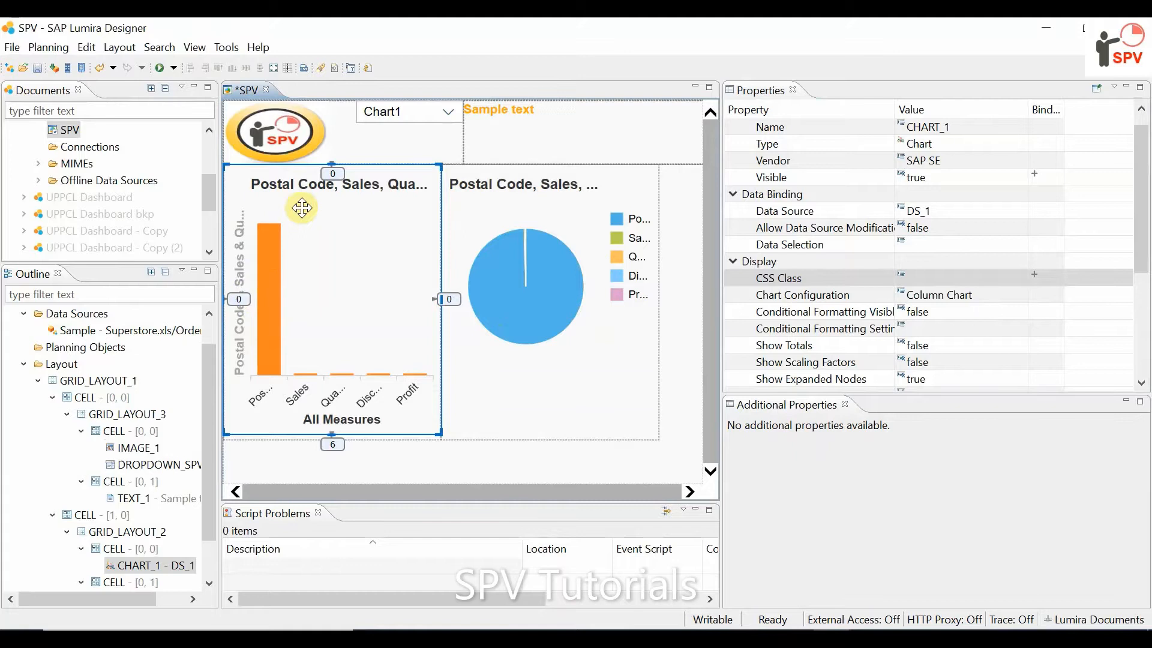
mouse_move(783, 301)
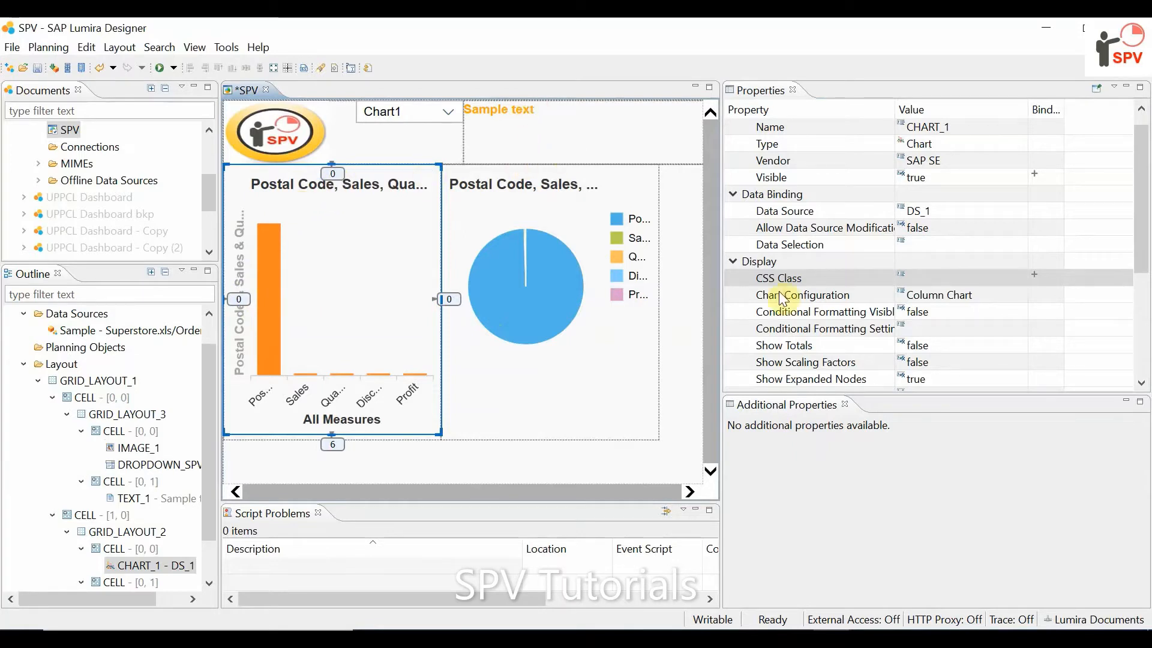
scroll(down, 3)
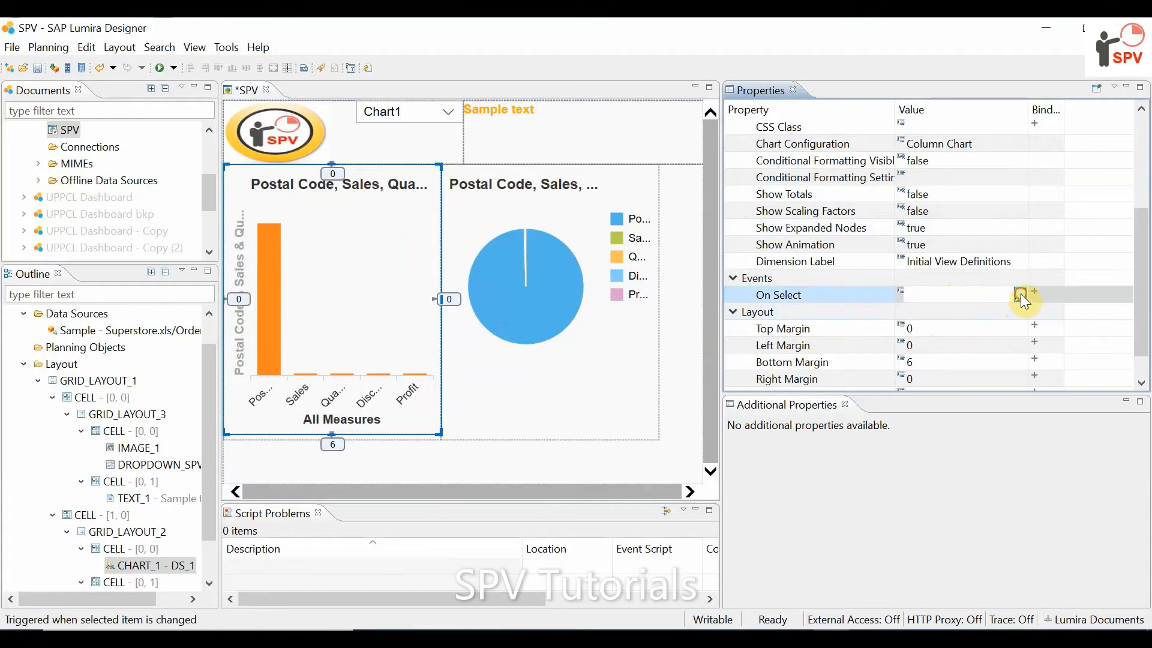
Step: Write var x=me.getSelectedMember("DS:2,DIM:id_48"); in the On Select Script Editor
click(1021, 294)
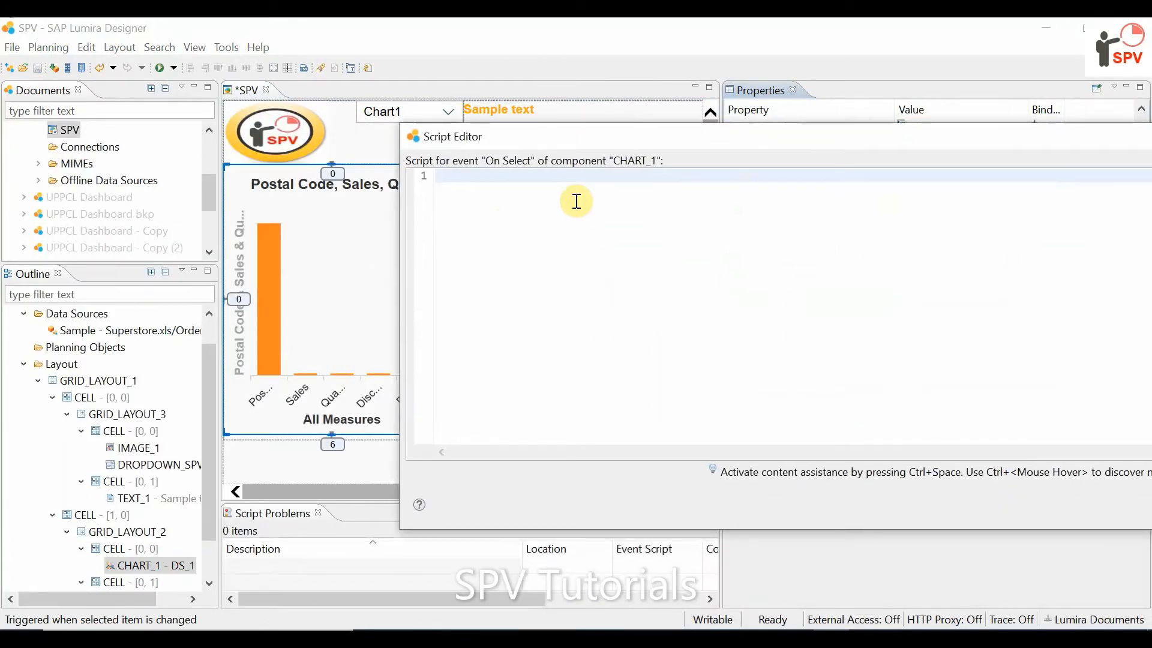
text(var)
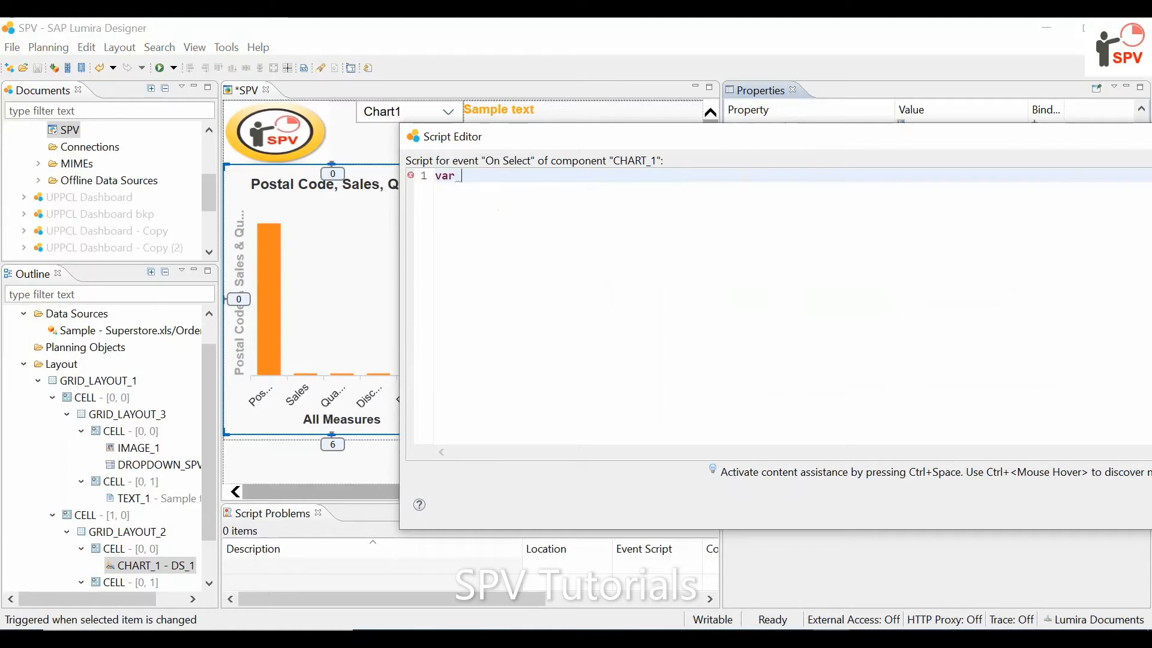
text(x=)
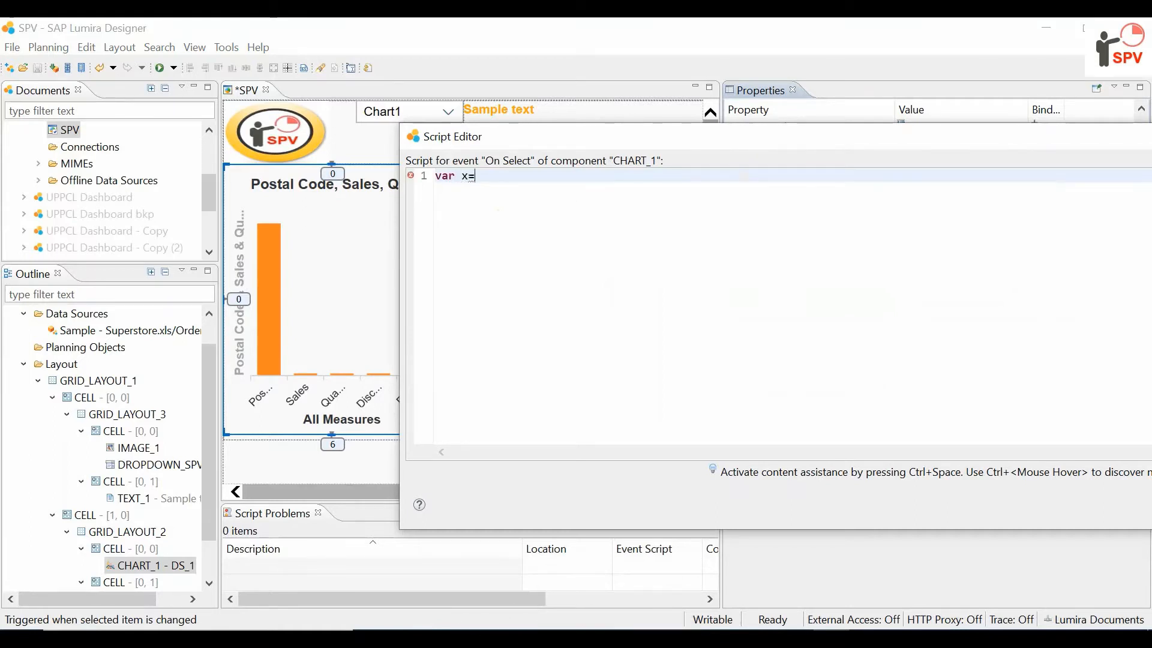
text(m)
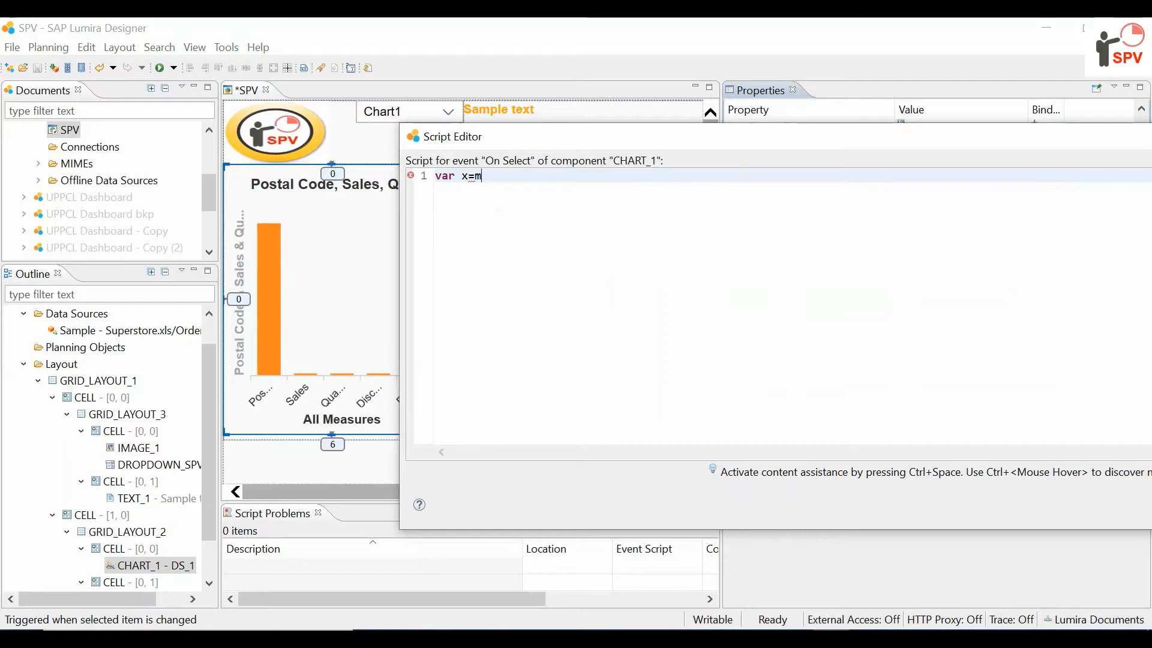
text(e.getSelectedMember("DS:2,DIM:id_48");)
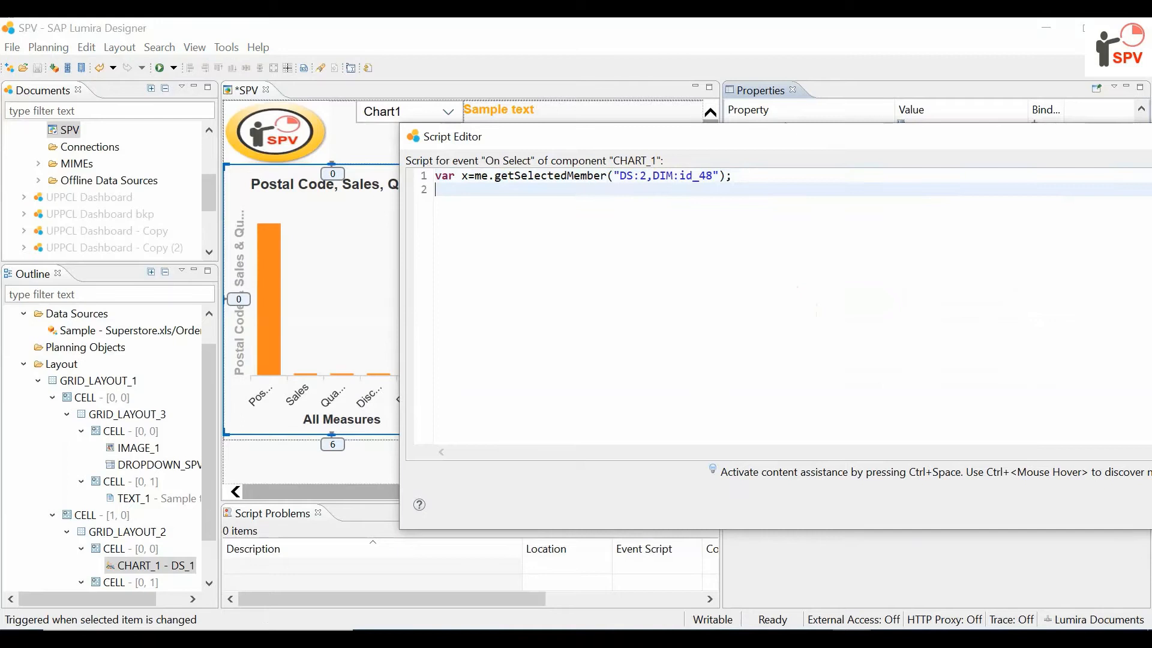
Step: Add TEXT_1.setText(x), which gets a Member-to-String conversion error
text(TE)
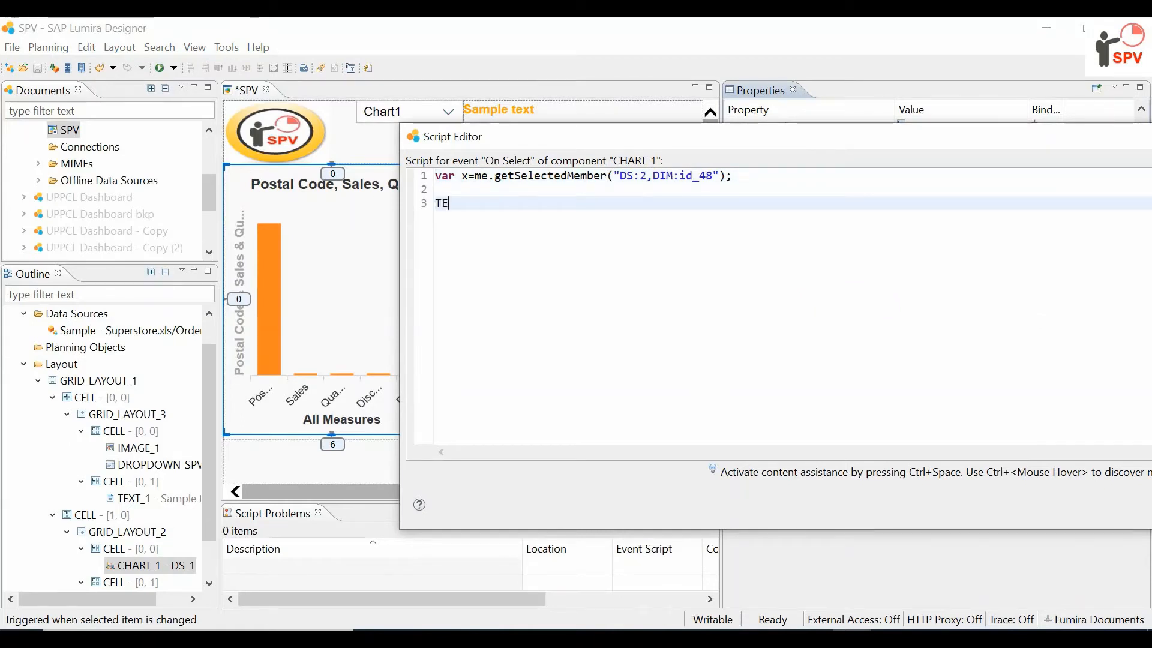
text(X)
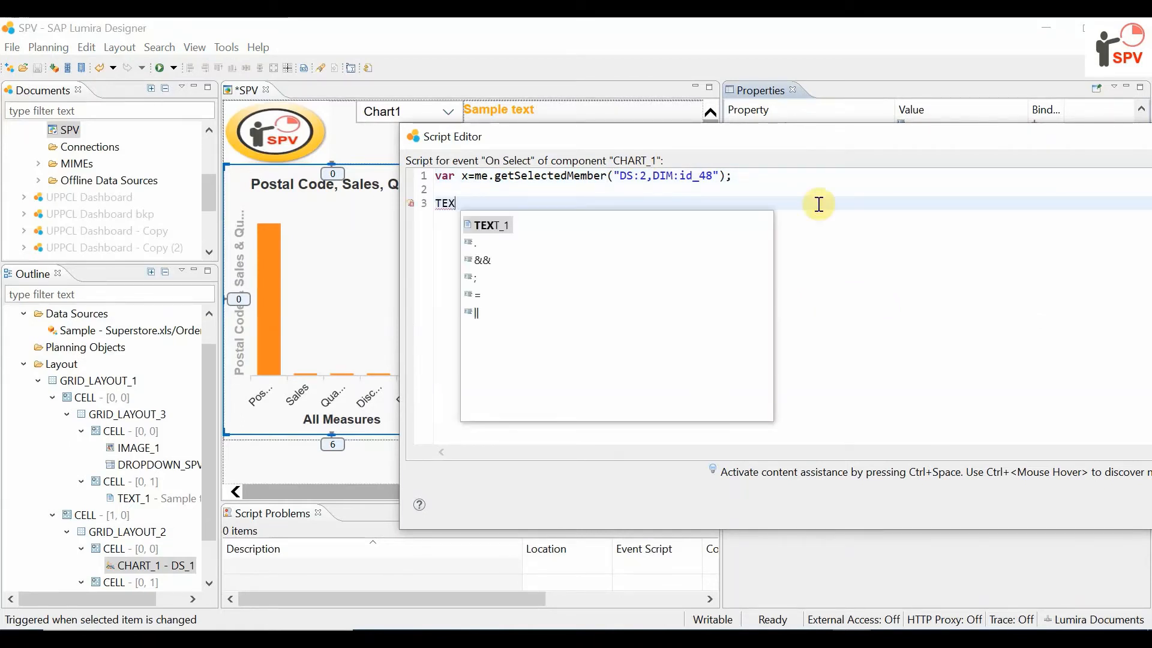
click(488, 224)
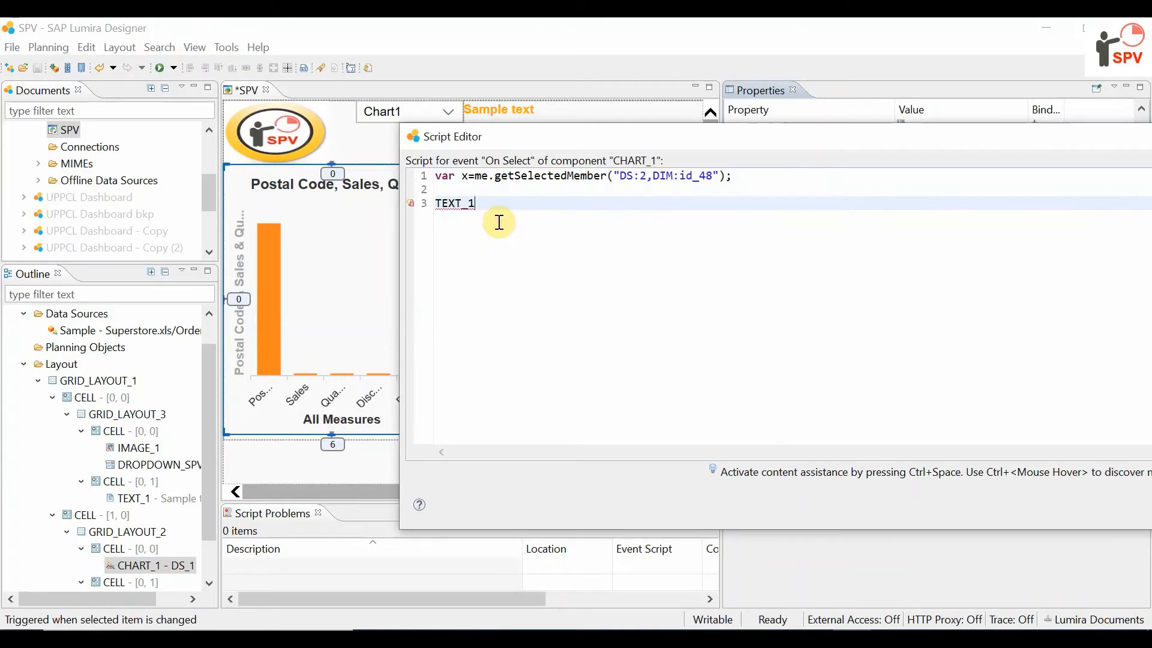
text(.)
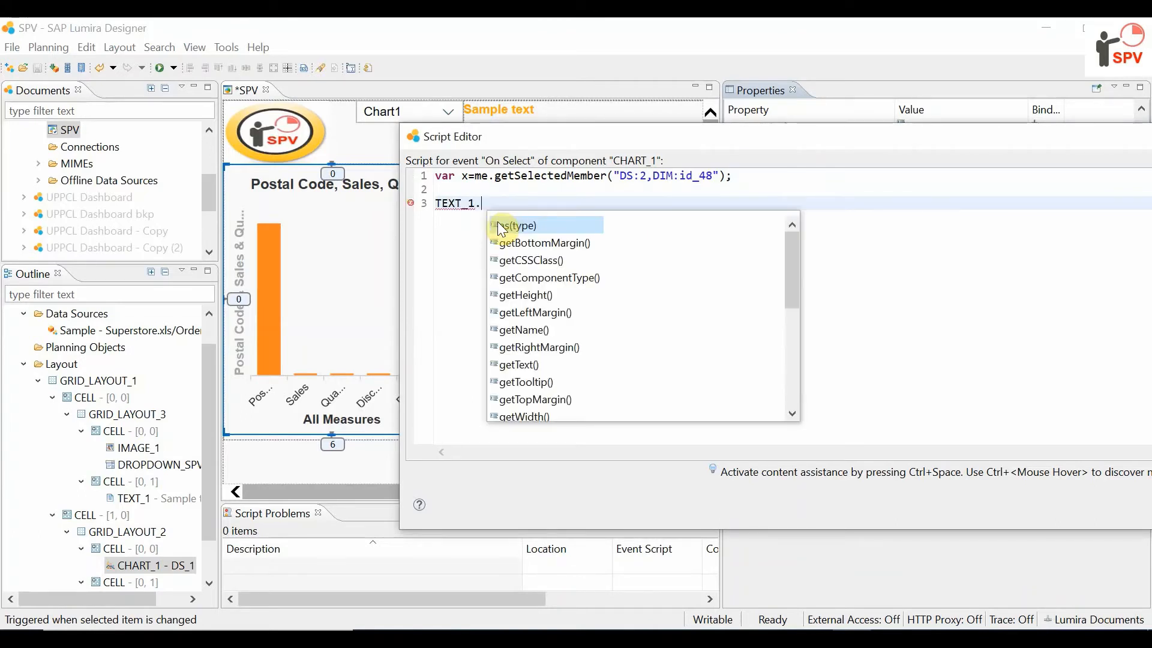
text(se)
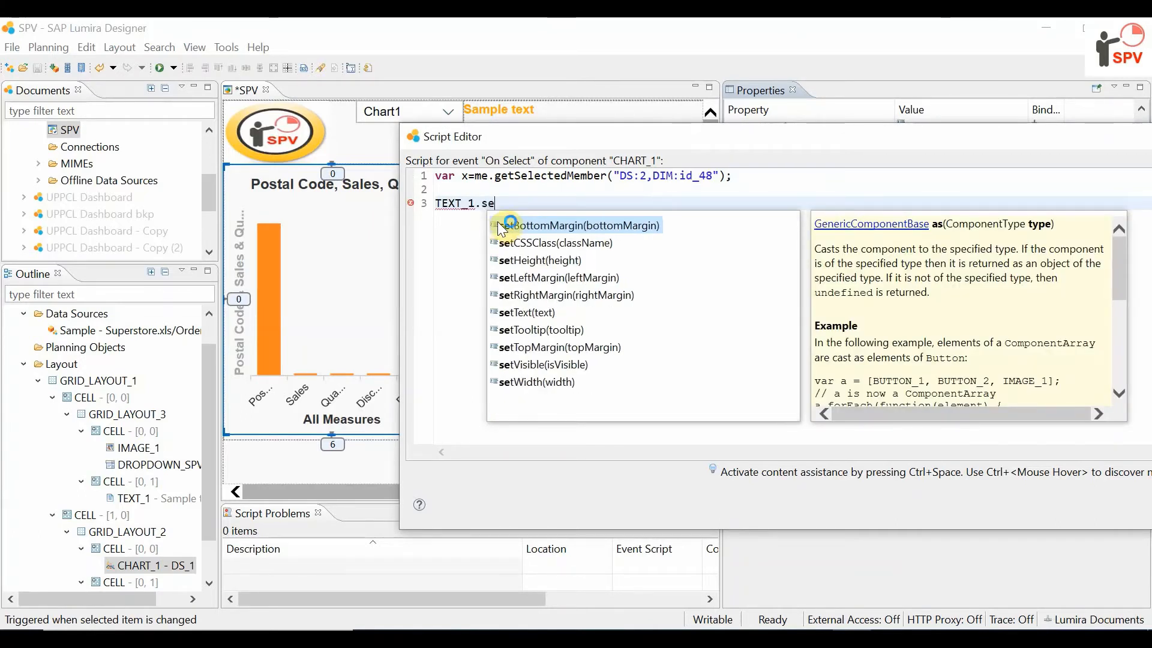
text(t)
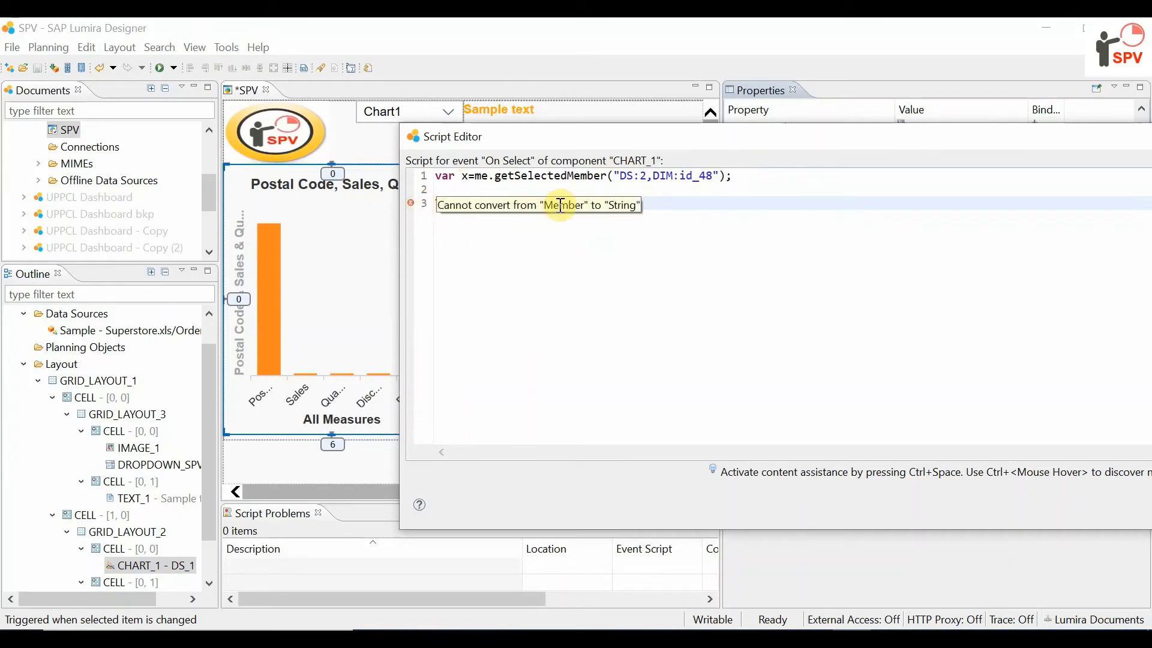
Step: Change line 3 to TEXT_1.setText(x.text); clearing the error
text(TEXT_1.setText(x);)
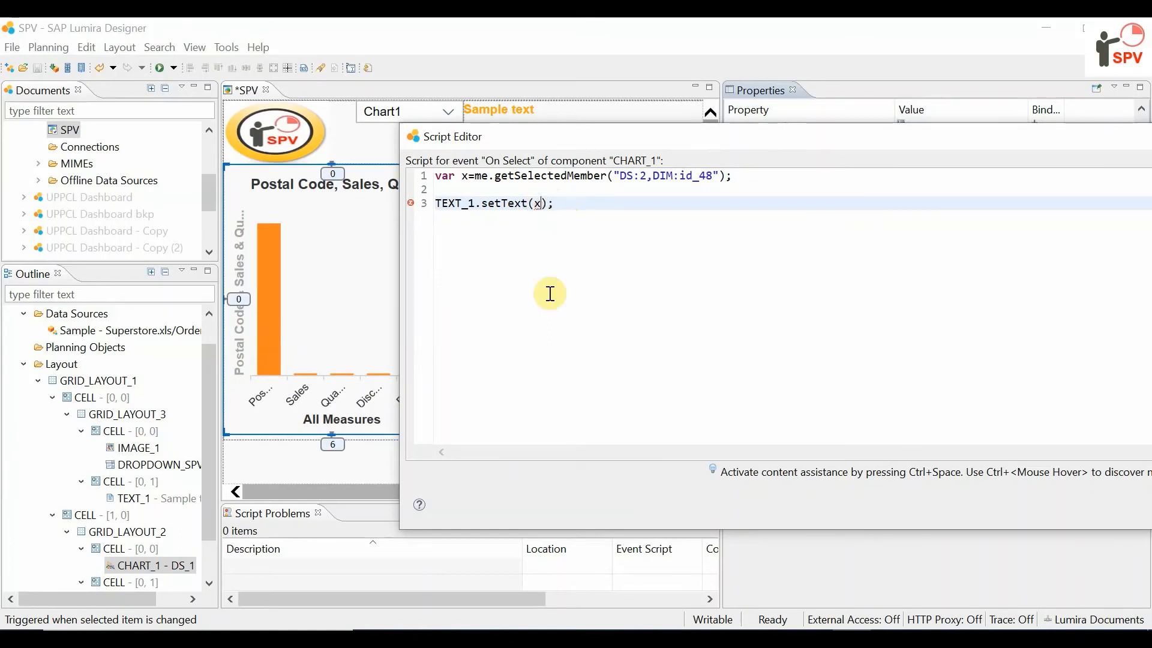
text(.text)
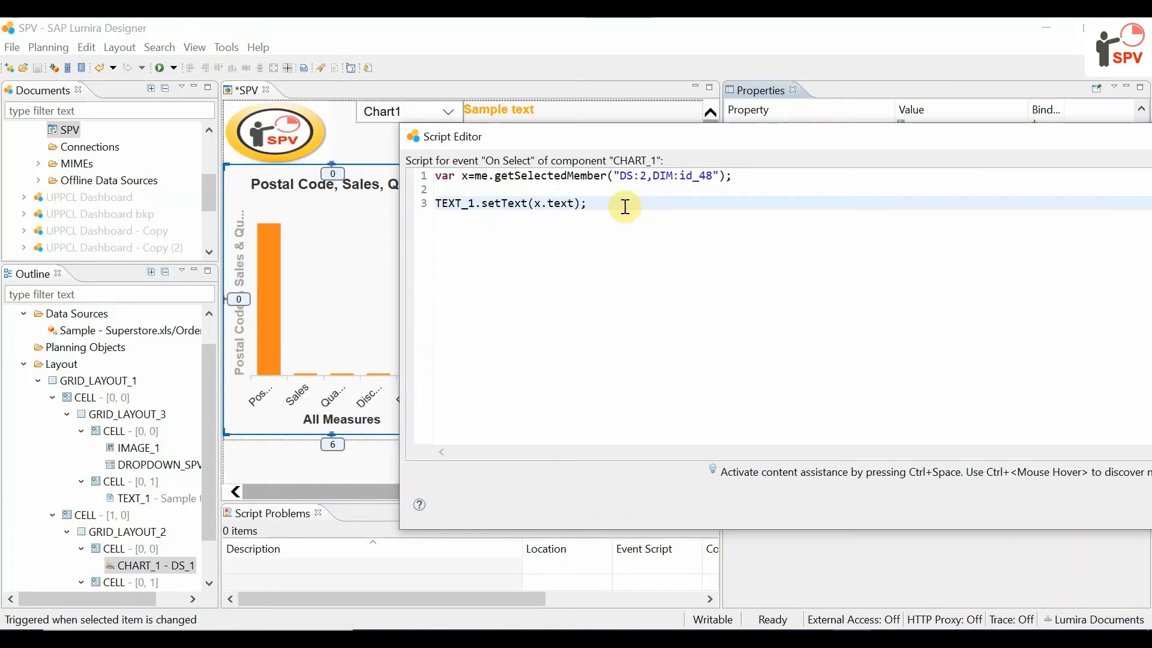
mouse_move(554, 211)
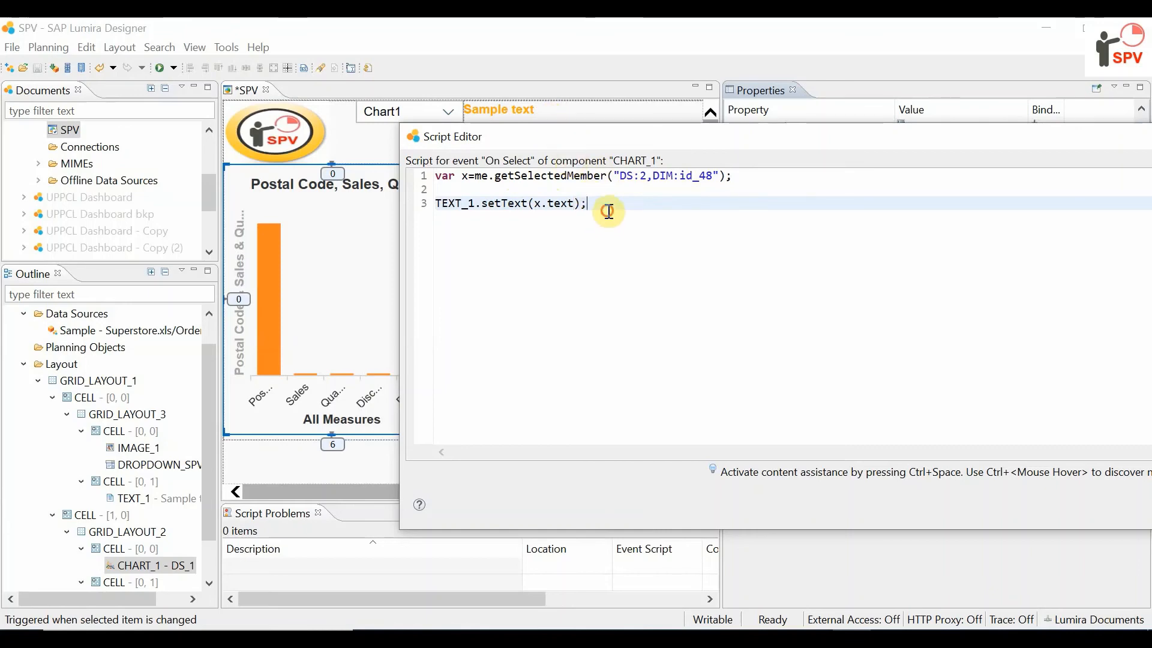
key(ctrl+a)
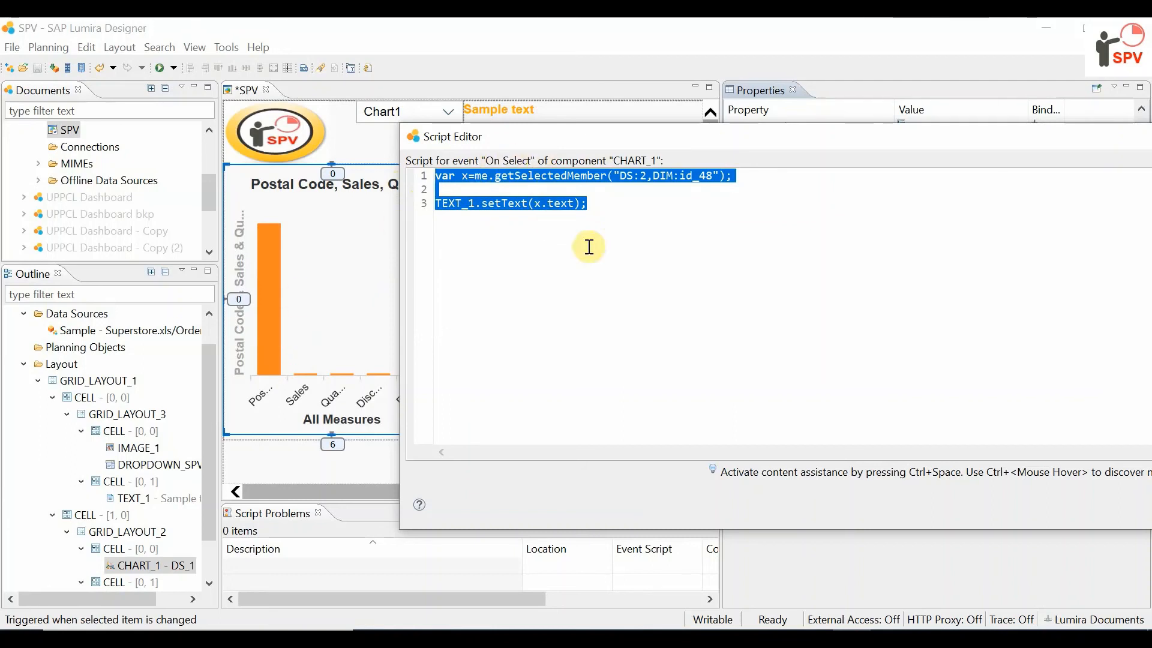
mouse_move(601, 280)
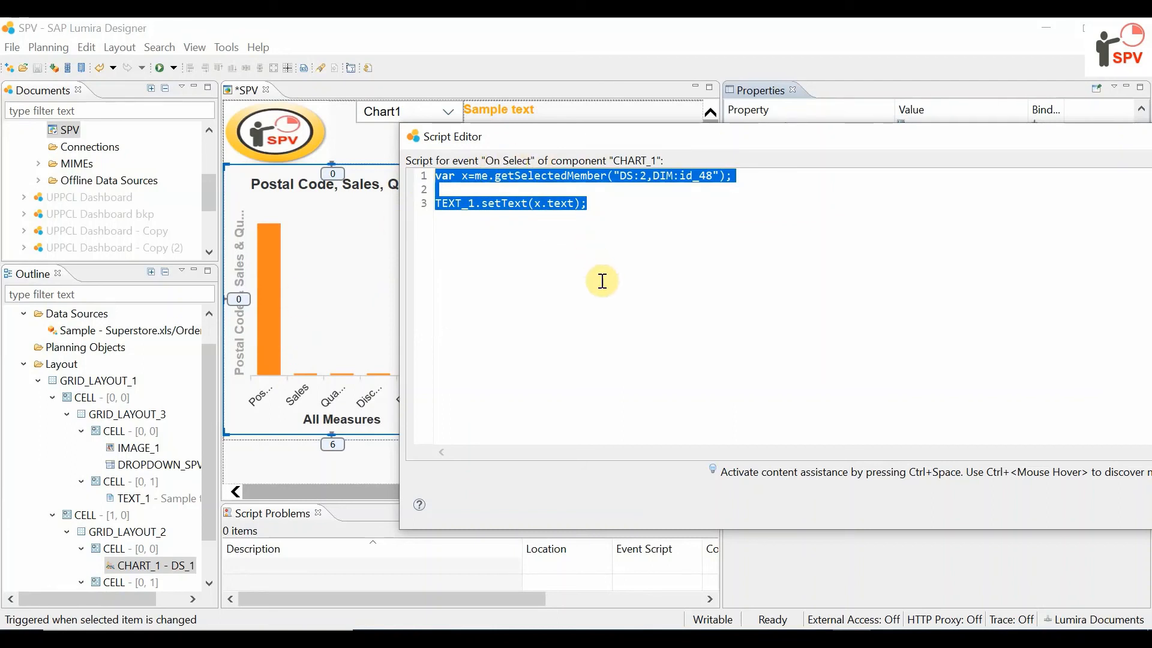